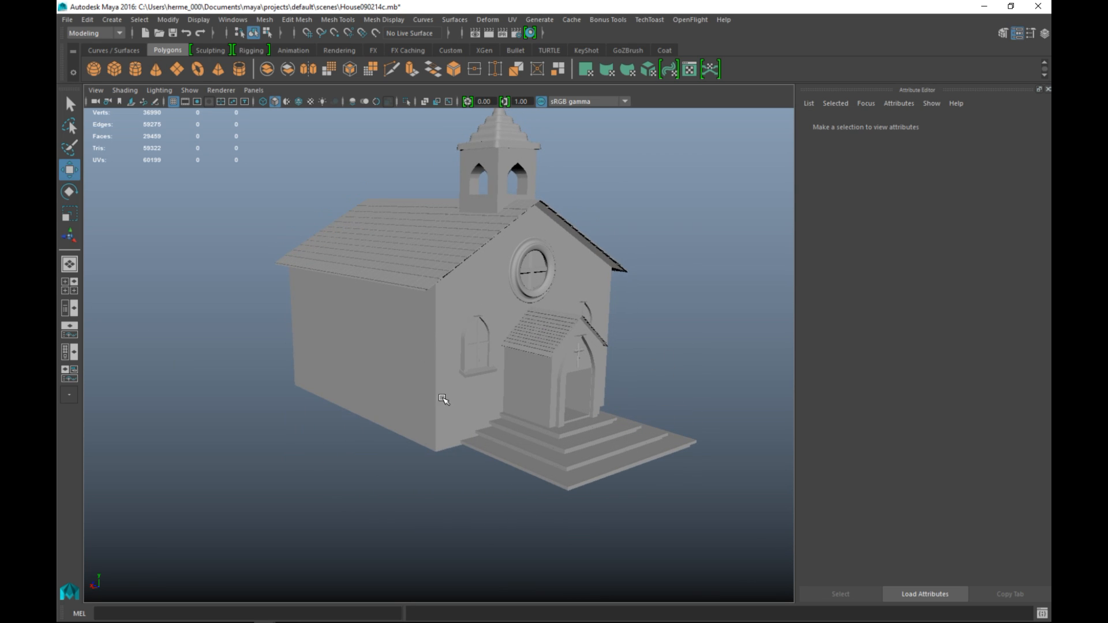
mouse_move(182, 84)
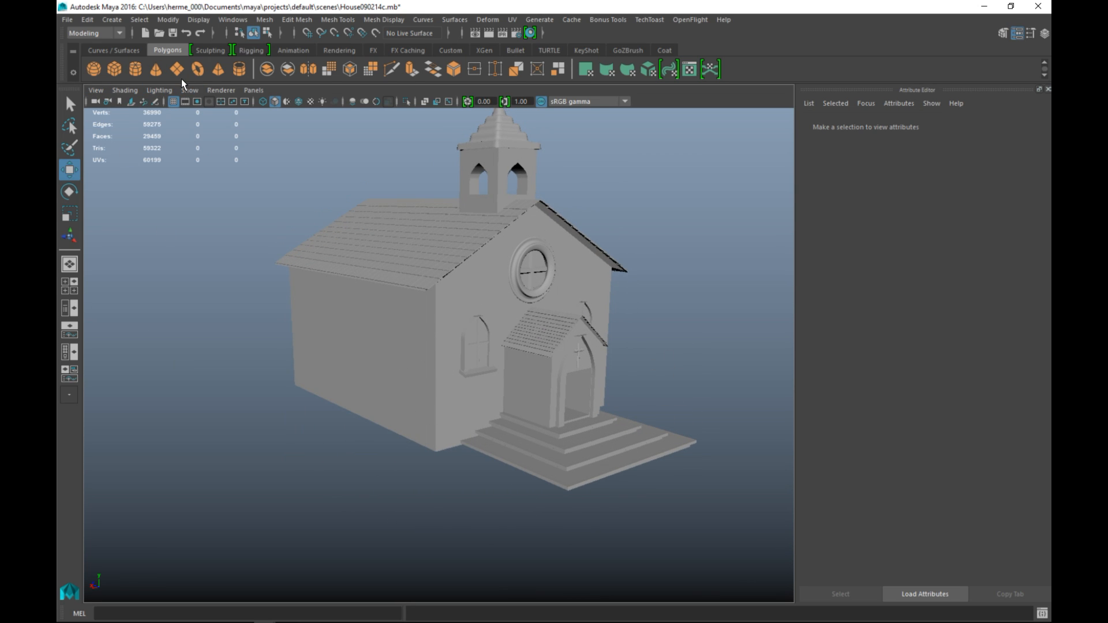
Create polygon cube pCube673 beside the church and maximize the perspective view on it
left_click(395, 410)
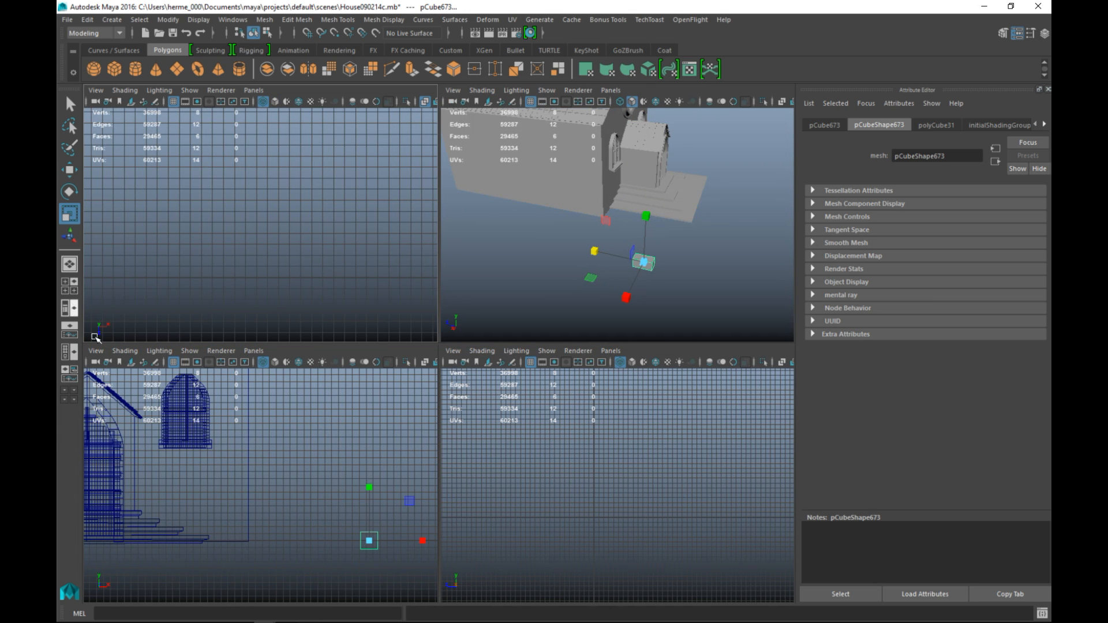
key("space")
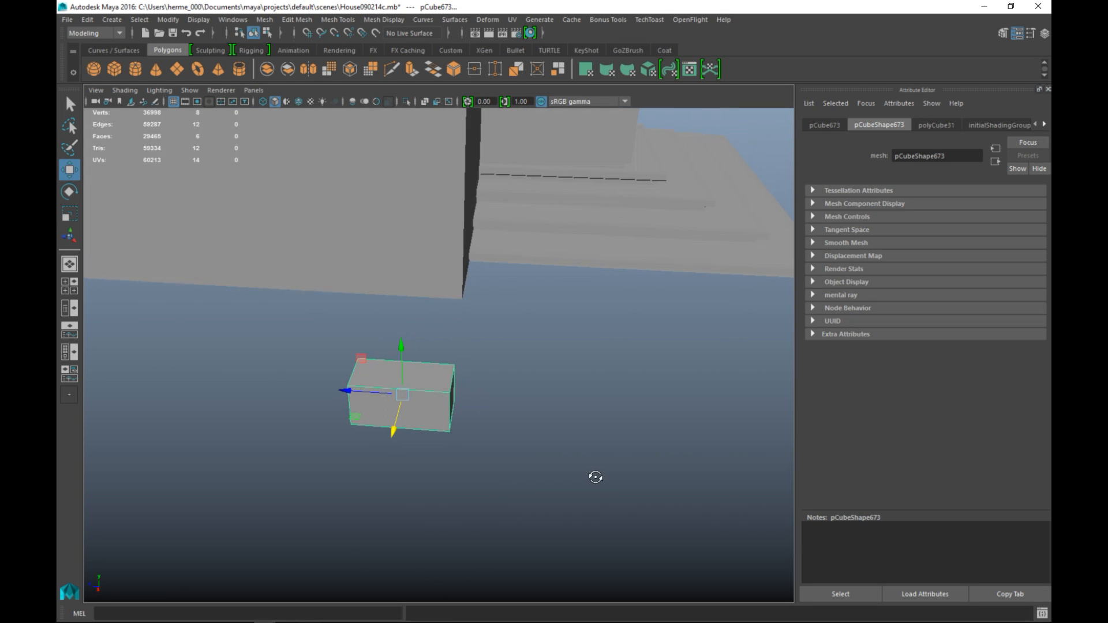
Insert multiple evenly spaced edge loops across and along pCube673, dividing it into a grid
left_click(337, 19)
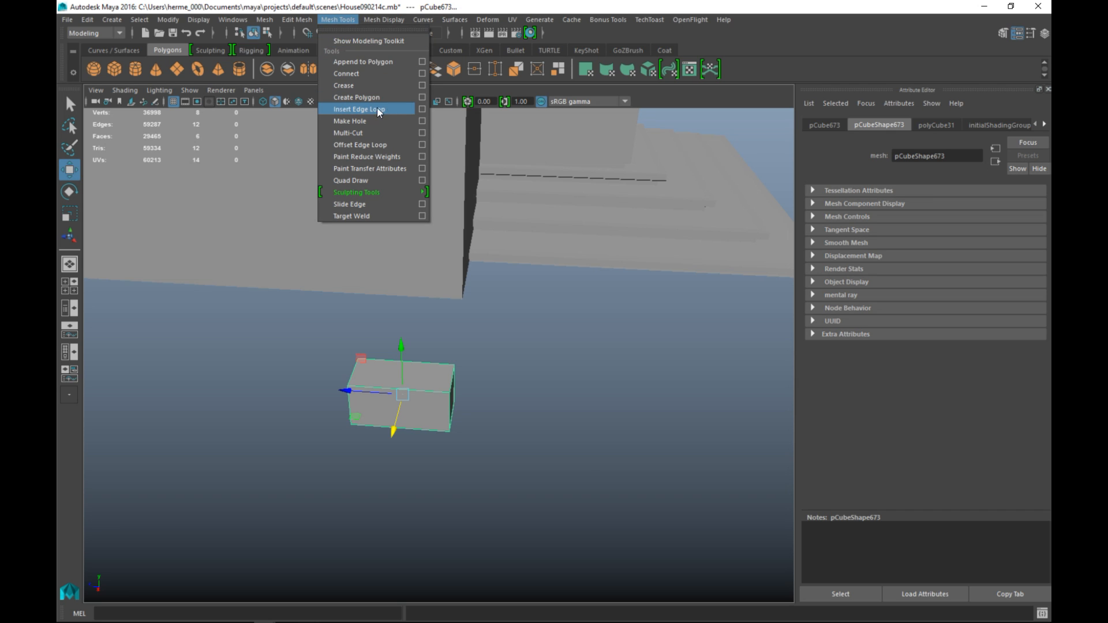
left_click(360, 108)
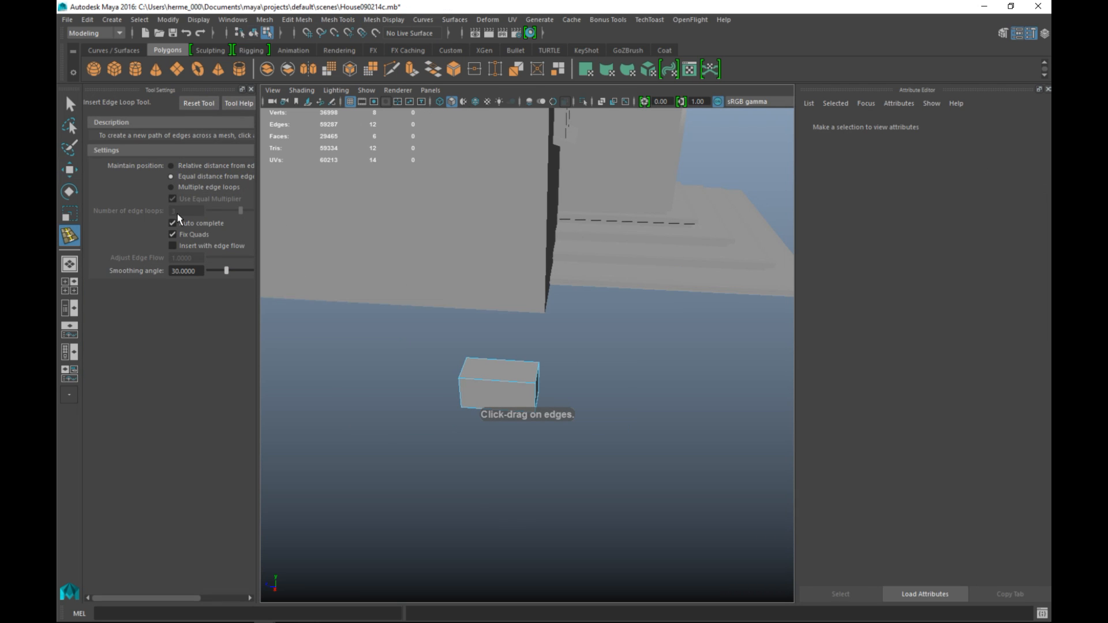
left_click(171, 187)
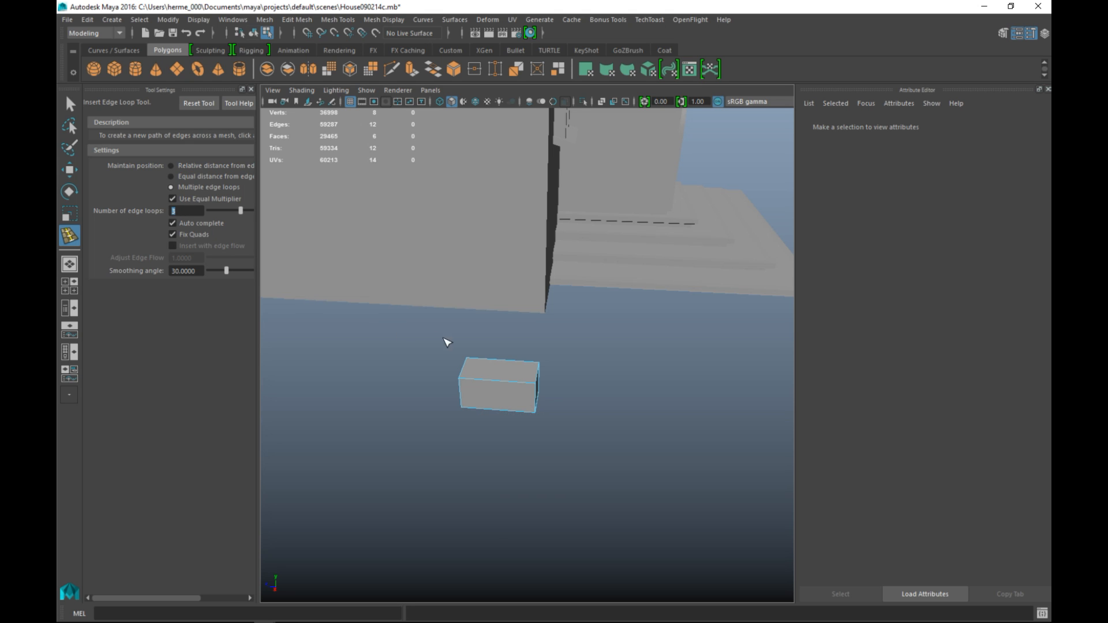
left_click(498, 386)
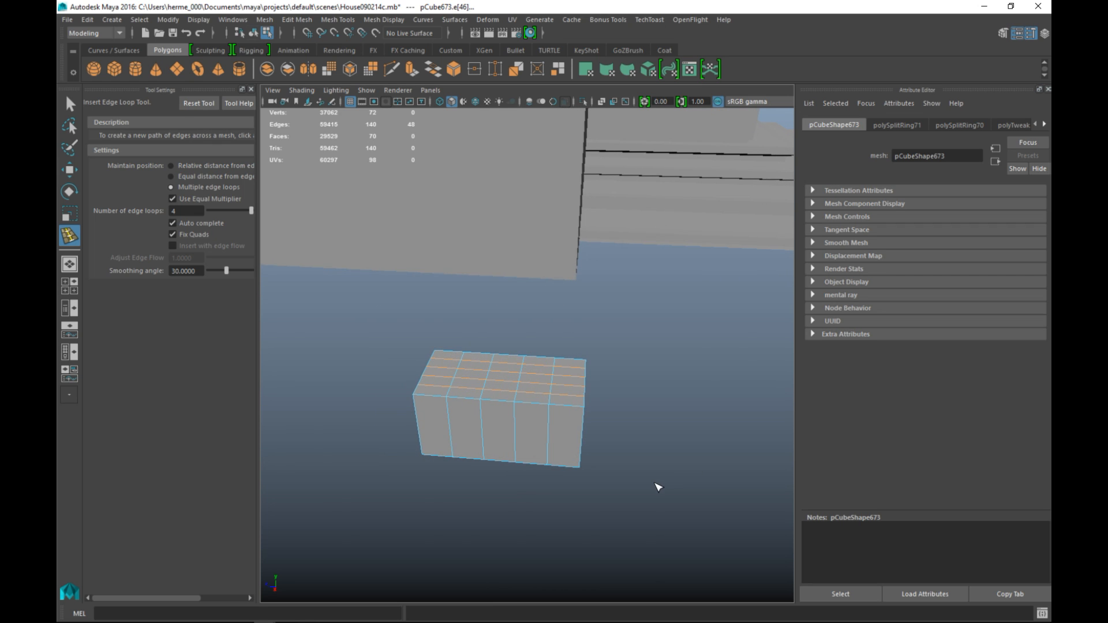
left_click(69, 104)
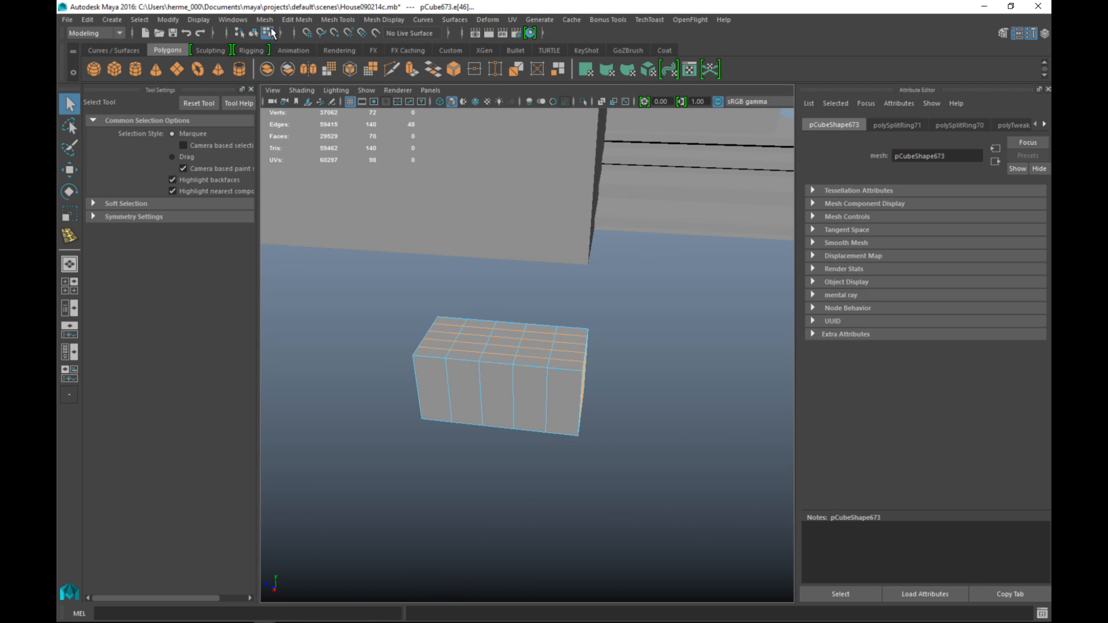
left_click(265, 20)
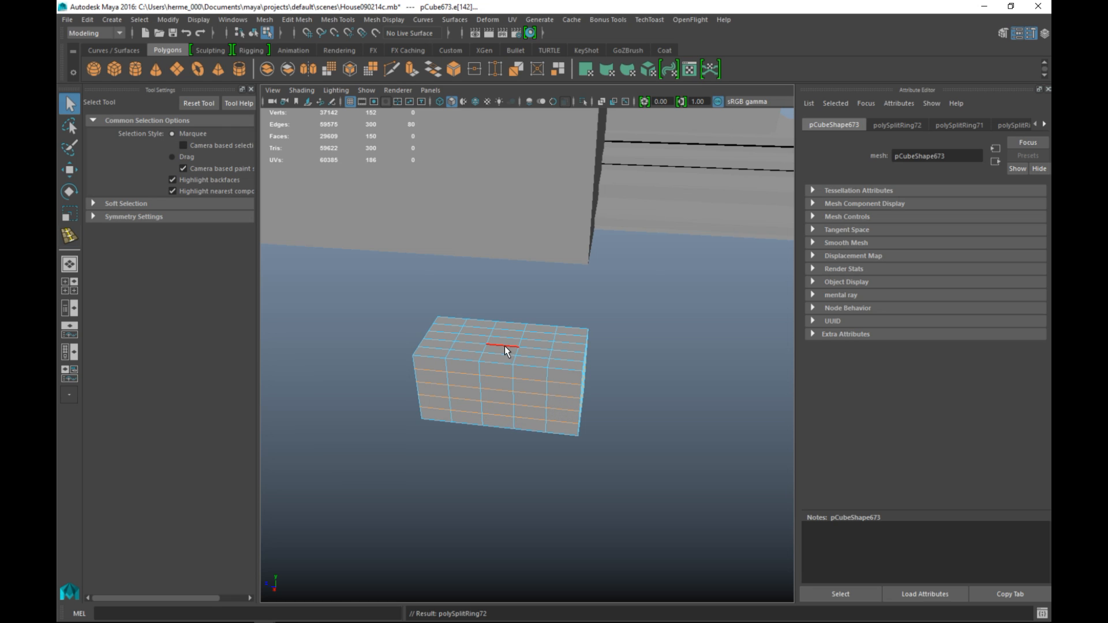
mouse_move(452, 281)
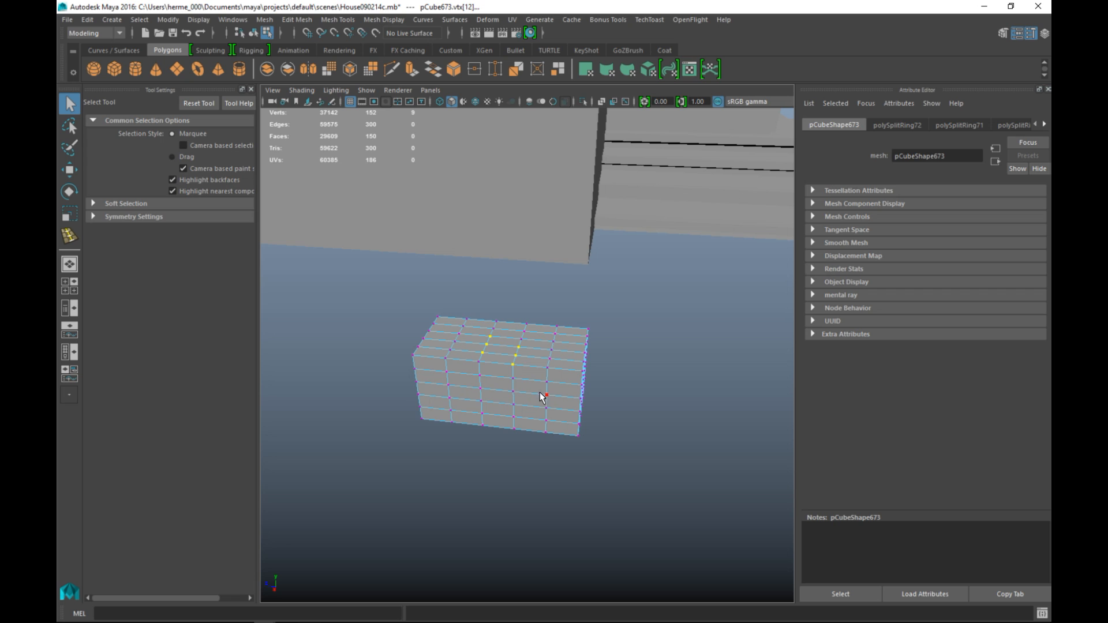
mouse_move(581, 408)
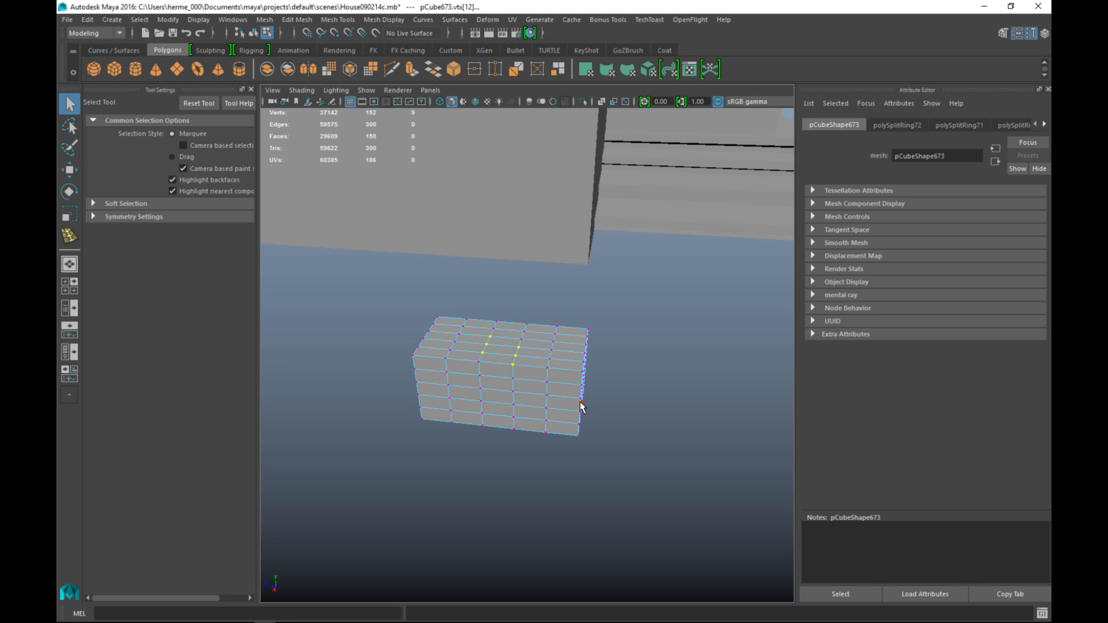
Move selected grid vertices on pCube673 sideways to form staggered, irregular rows
key("b")
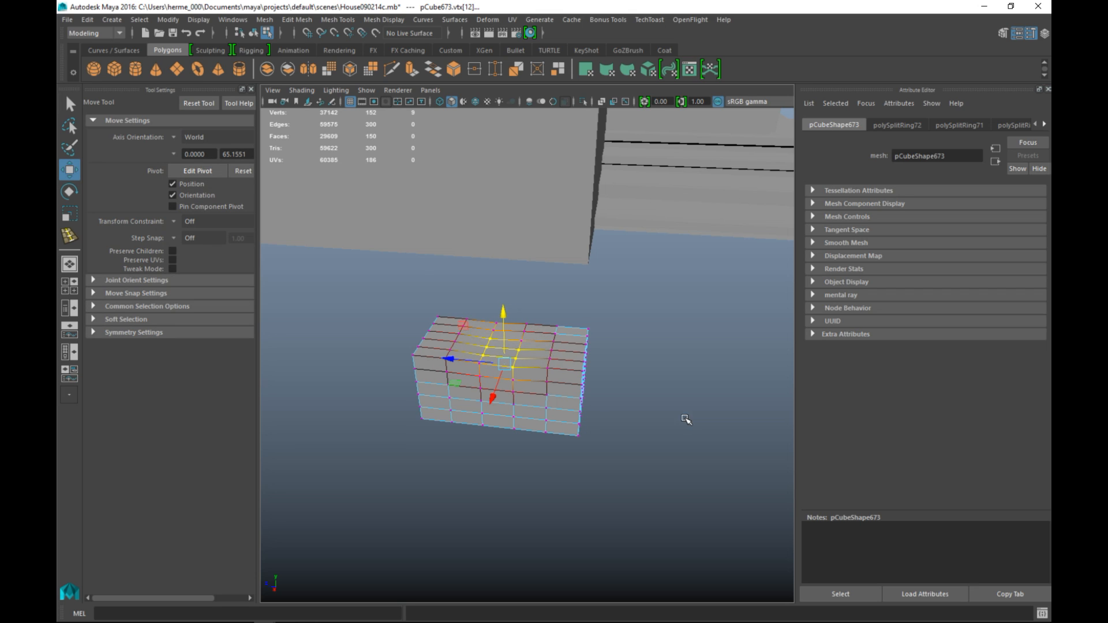
key("F9")
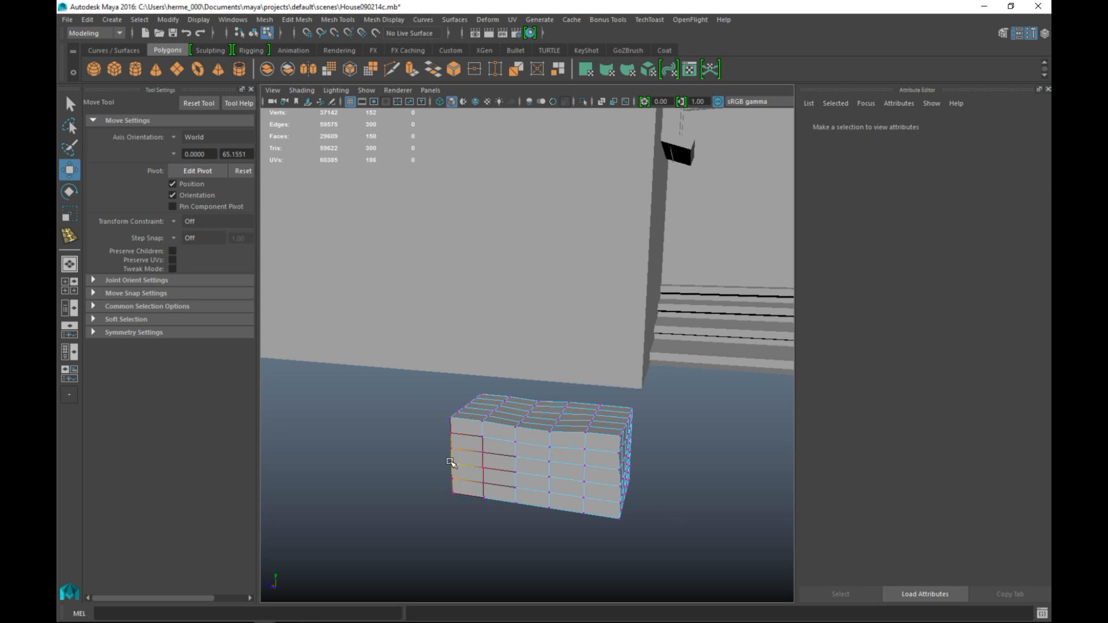
left_click(451, 463)
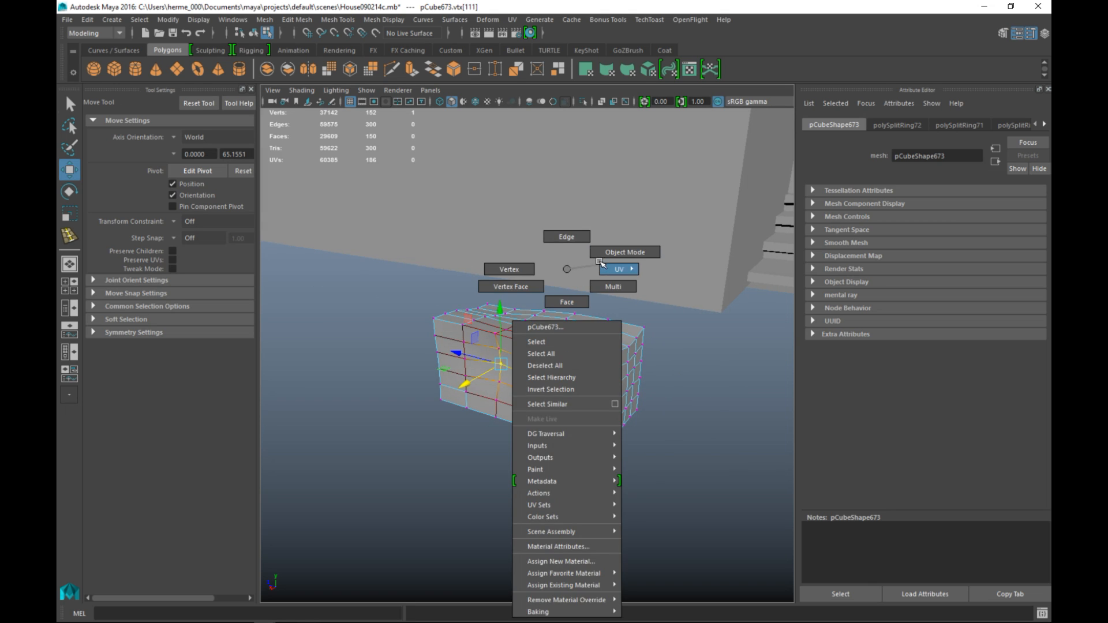
Apply Mesh > Smooth to pCube673 to round it into a denser stone, ready to move
left_click(624, 252)
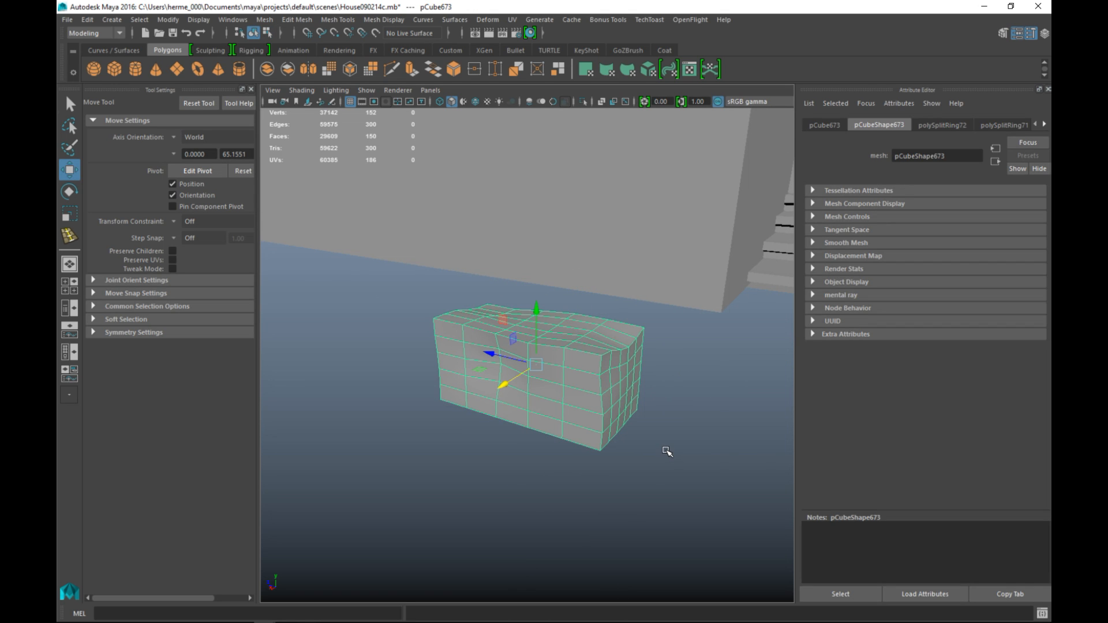
key("3")
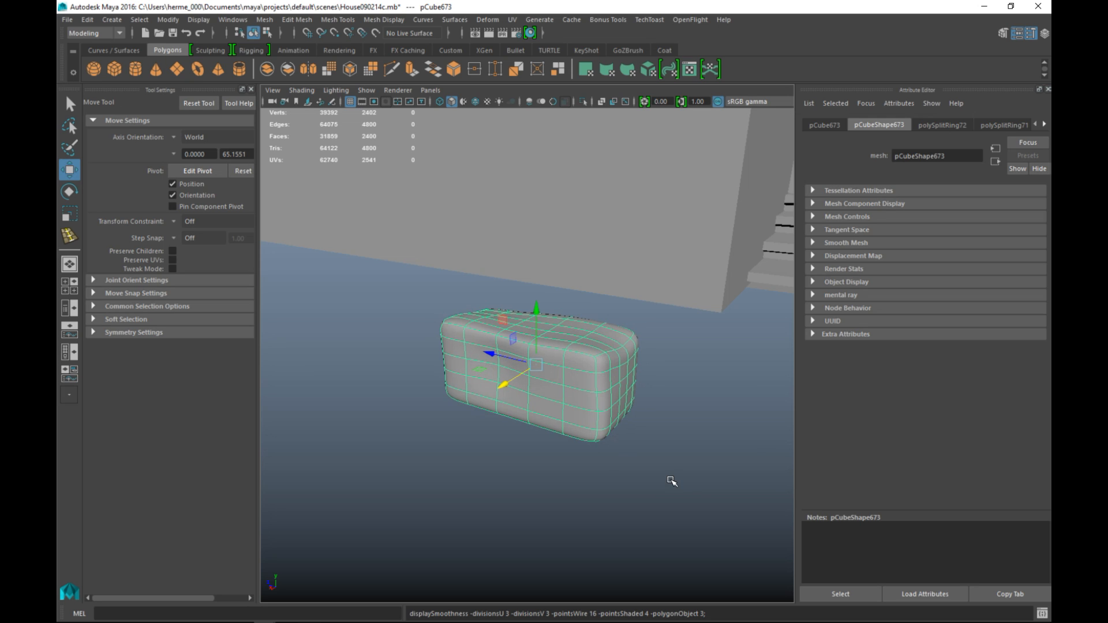
key("F9")
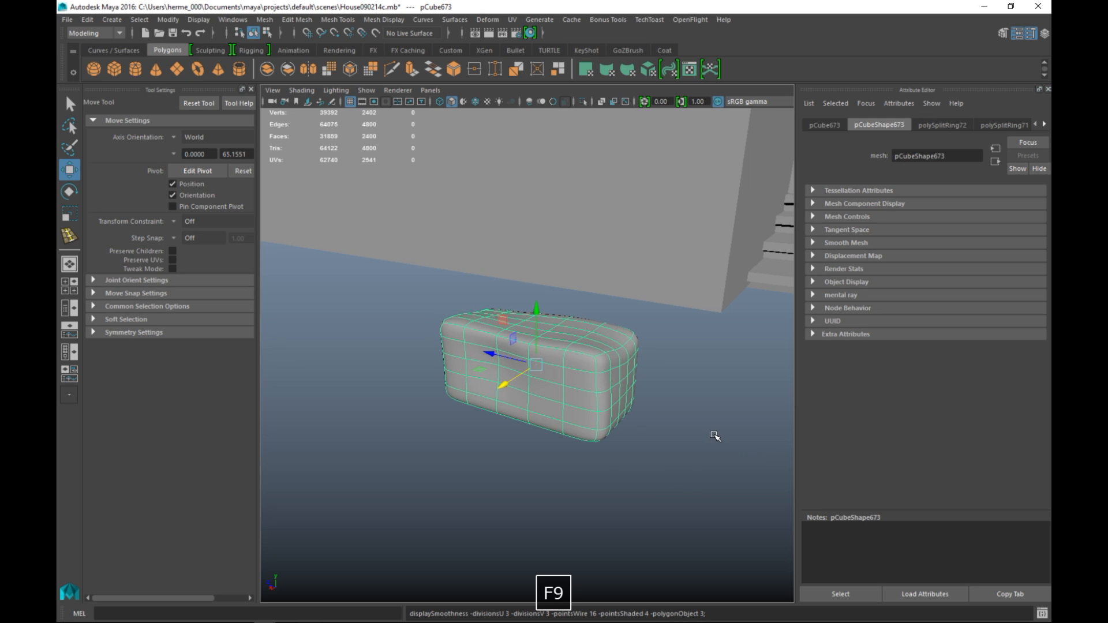
left_click(716, 437)
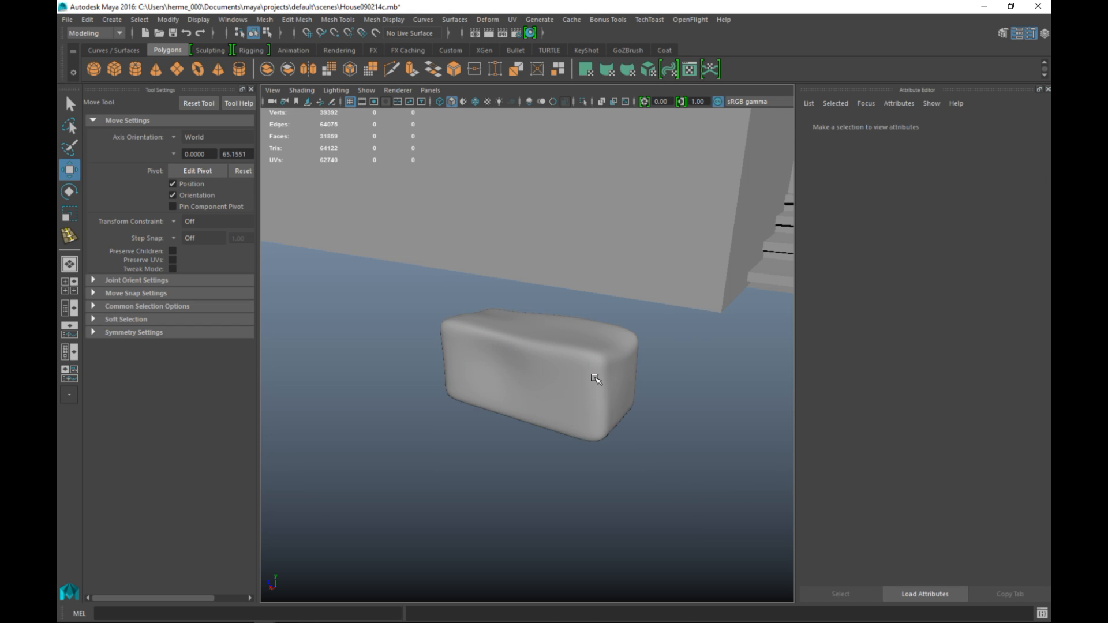
left_click(264, 19)
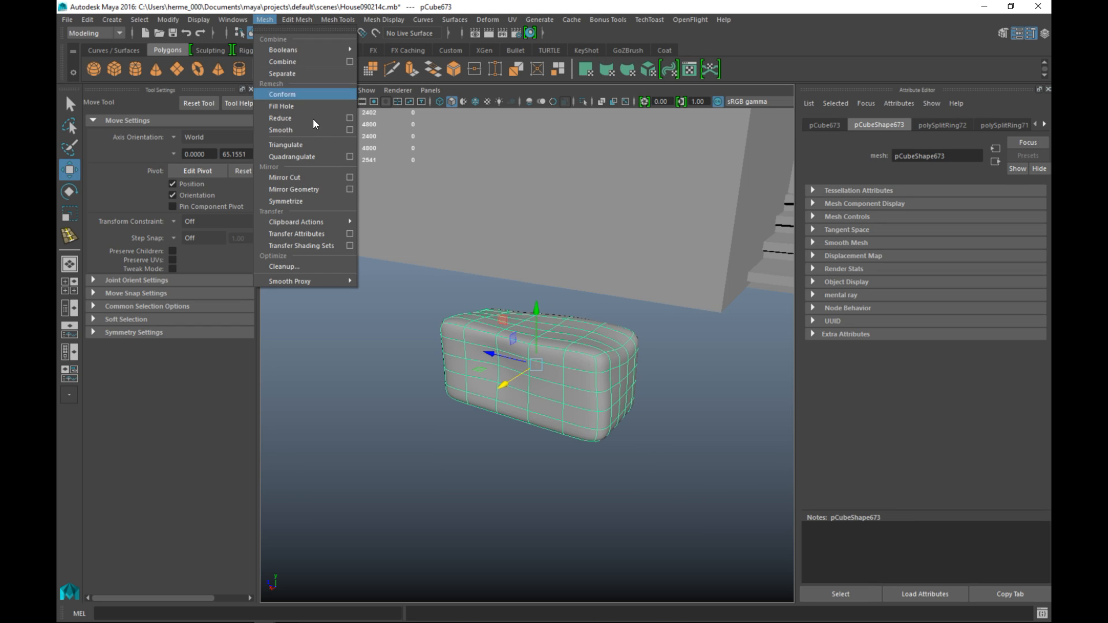
left_click(281, 131)
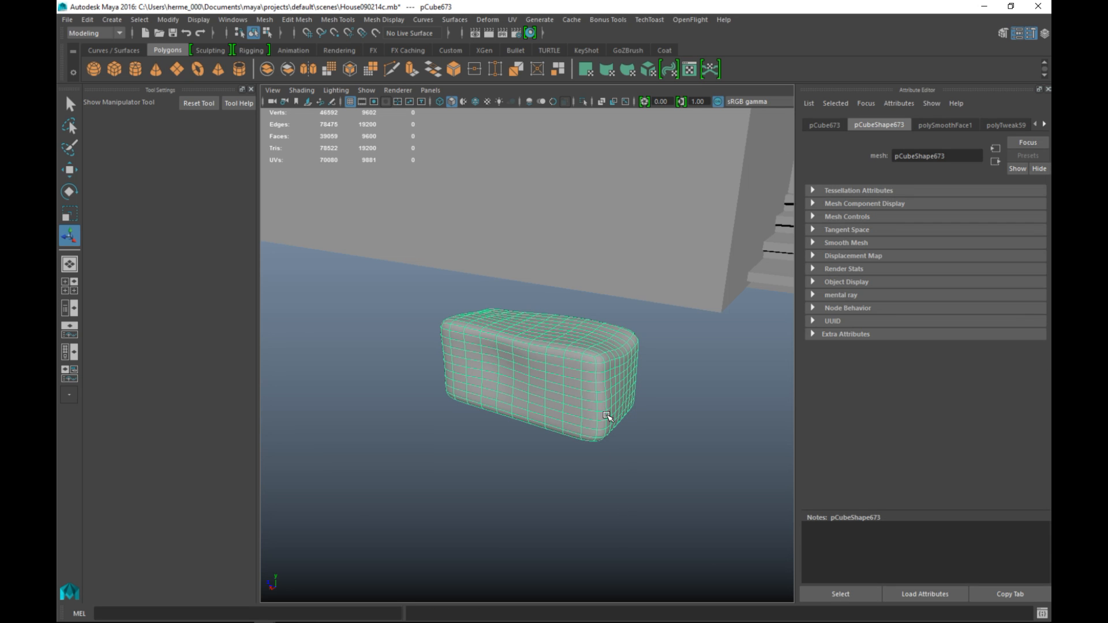
left_click(69, 170)
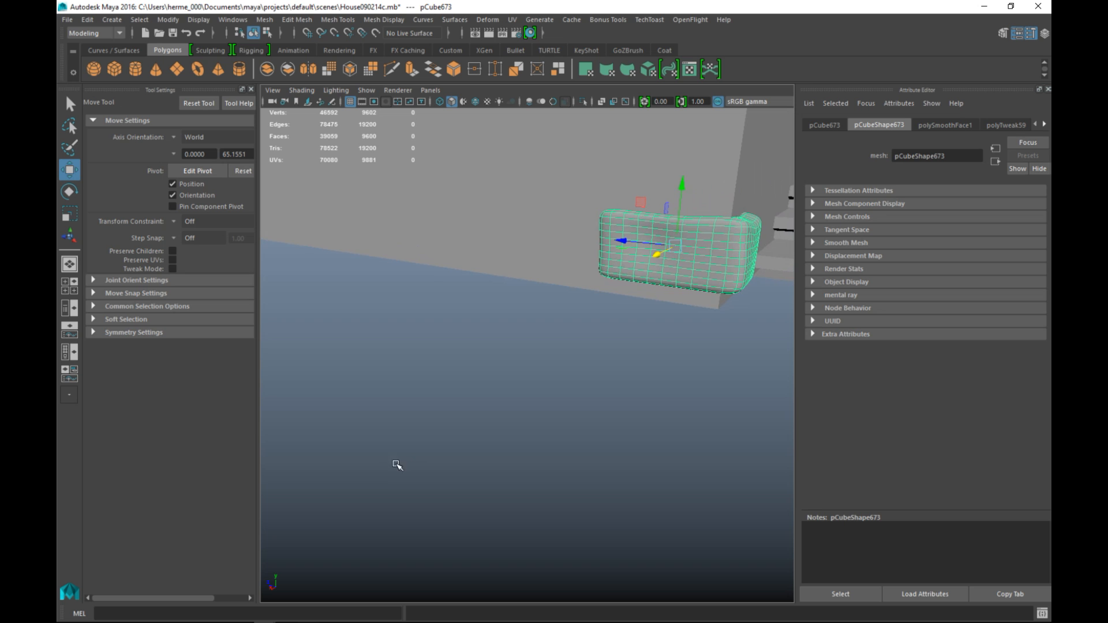
Position pCube673 at the wall corner via the top view and return to full perspective
key("Space")
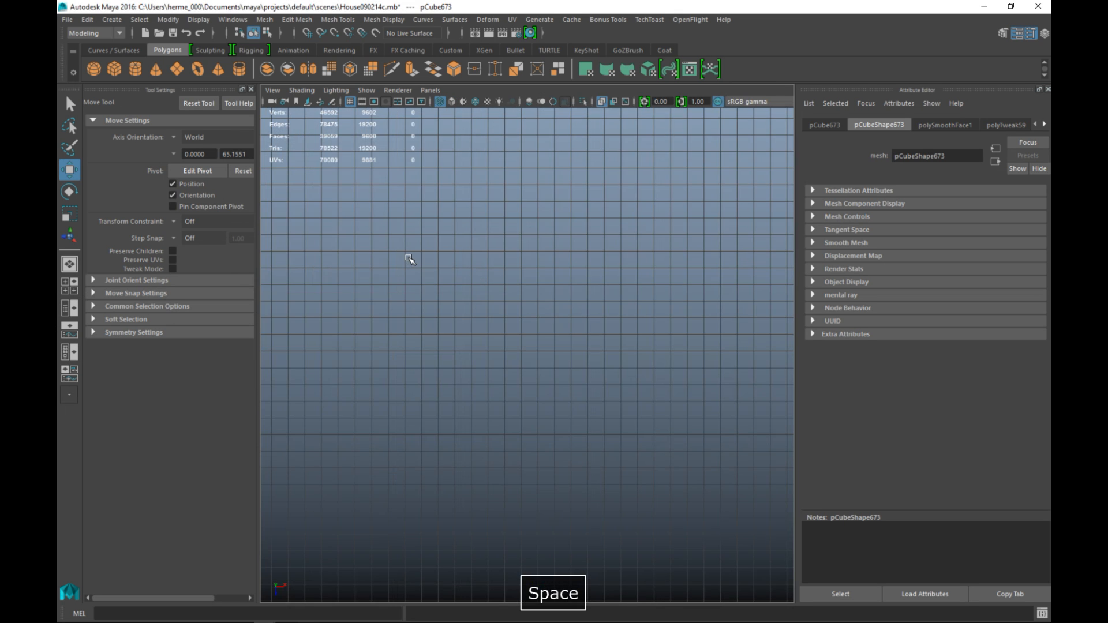
key("space")
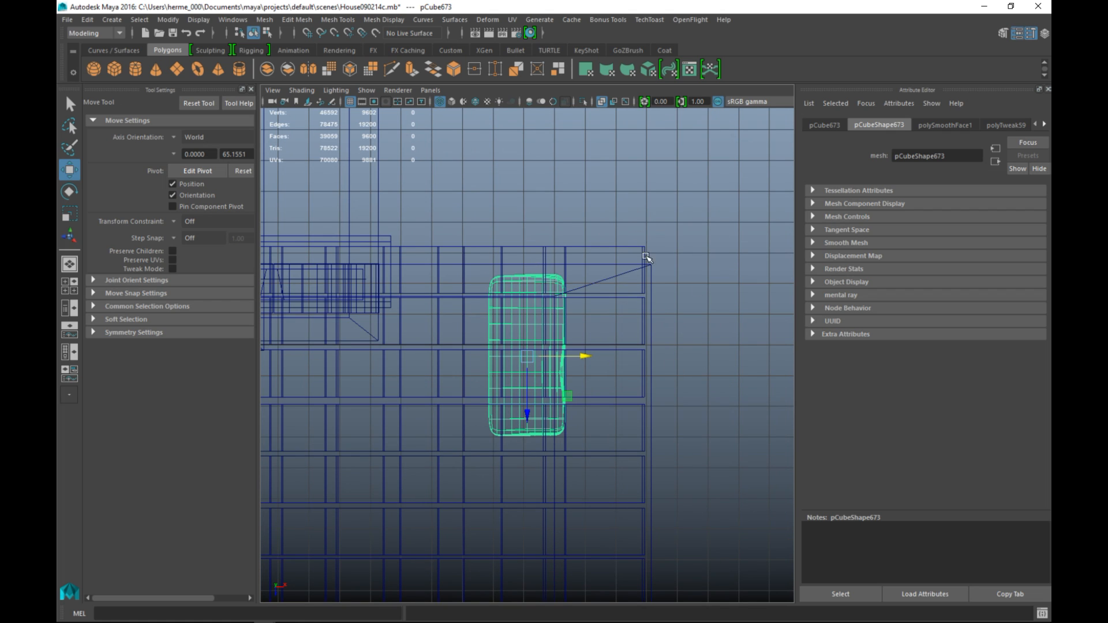
key("space")
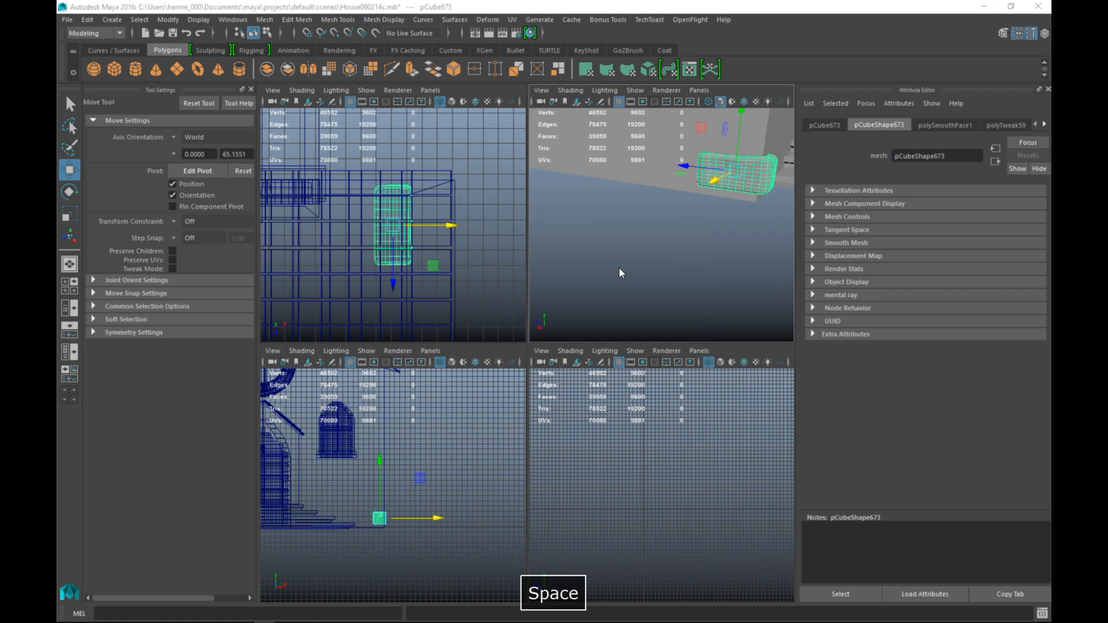
key("space")
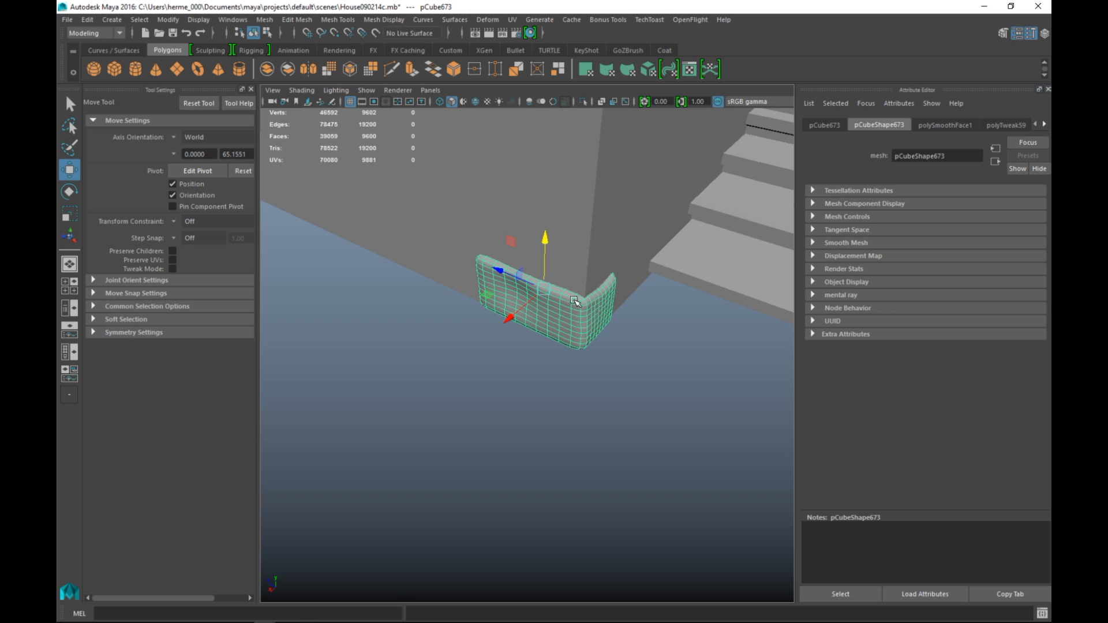
mouse_move(566, 347)
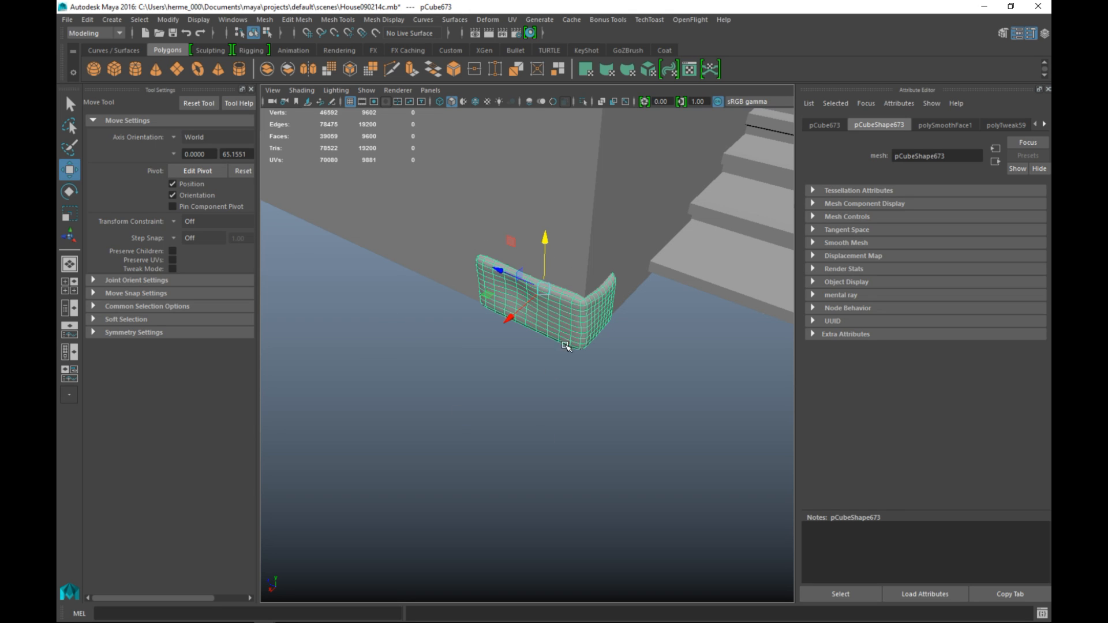
mouse_move(561, 358)
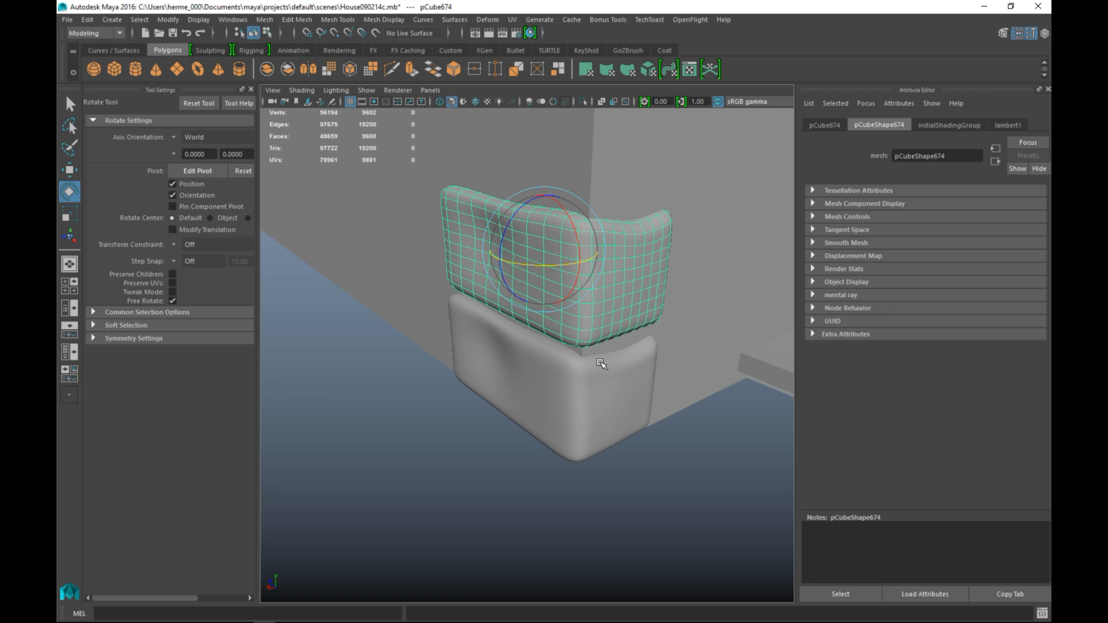
Adjust the duplicated brick pCube674 so it sits stacked above the first stone
left_click(175, 261)
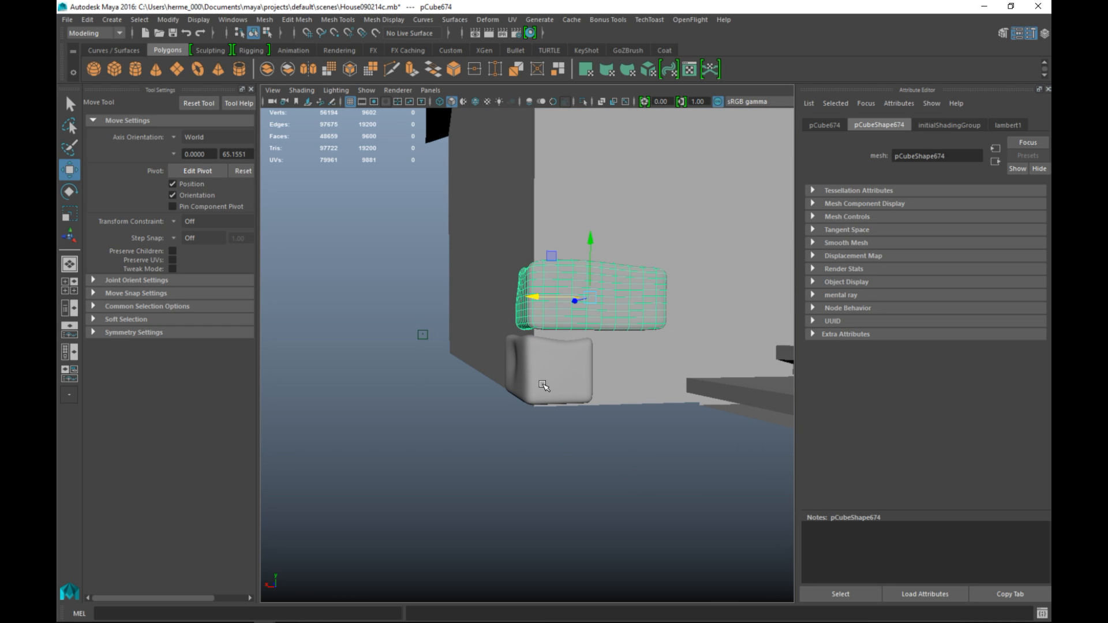
Duplicate the lower brick with Ctrl+D for the next course of the corner column
left_click(551, 374)
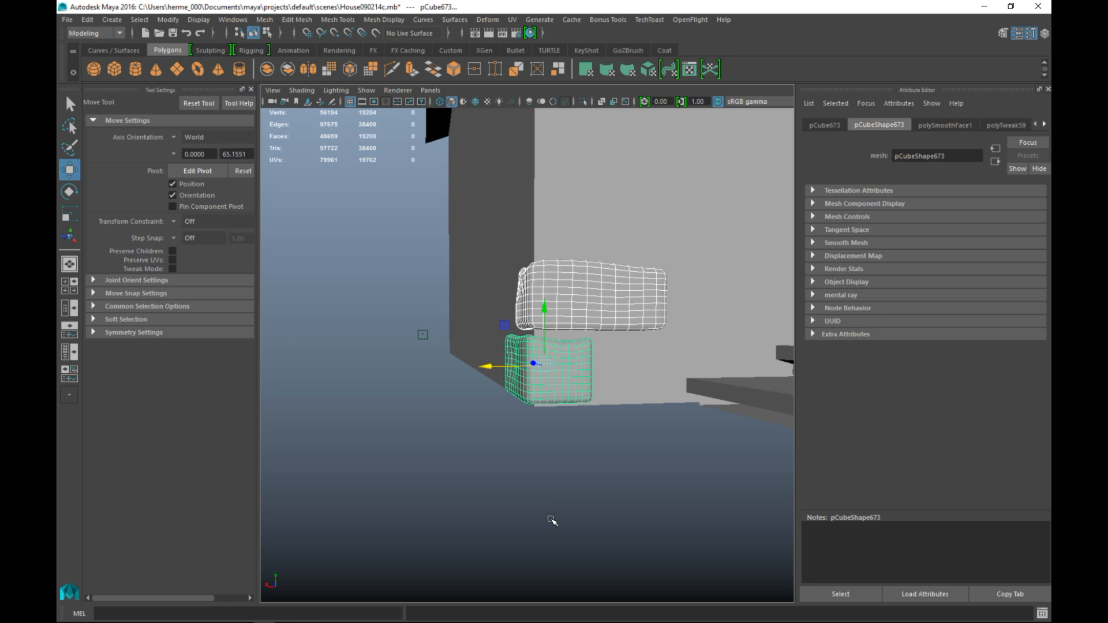
key("ctrl+d")
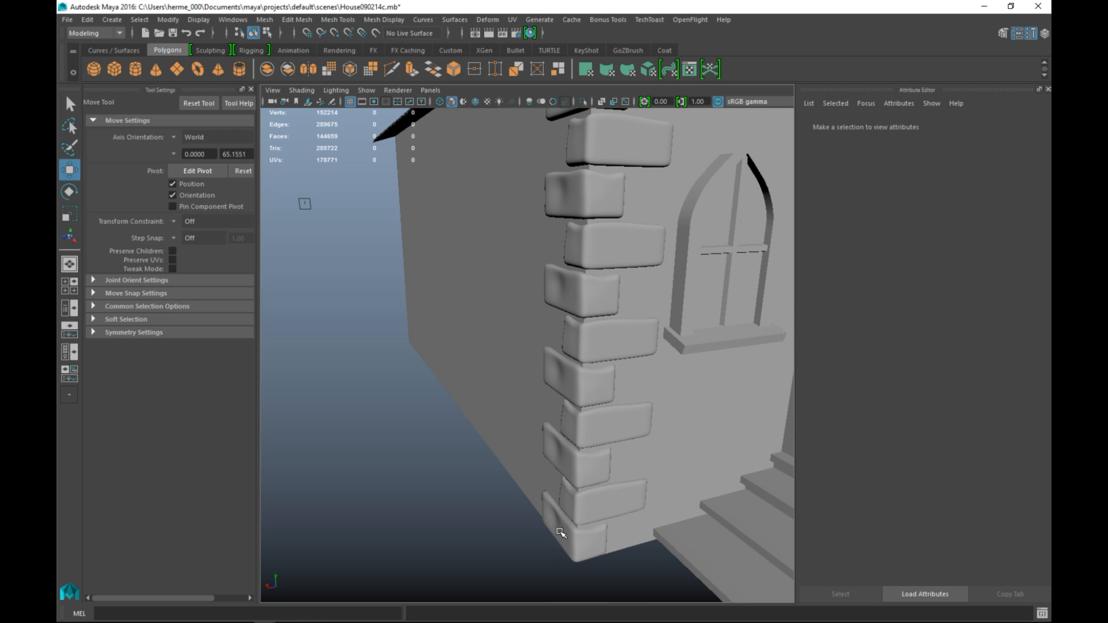
Shift vertices on the upper cornerstones and the brick below to vary their shapes
left_click(576, 452)
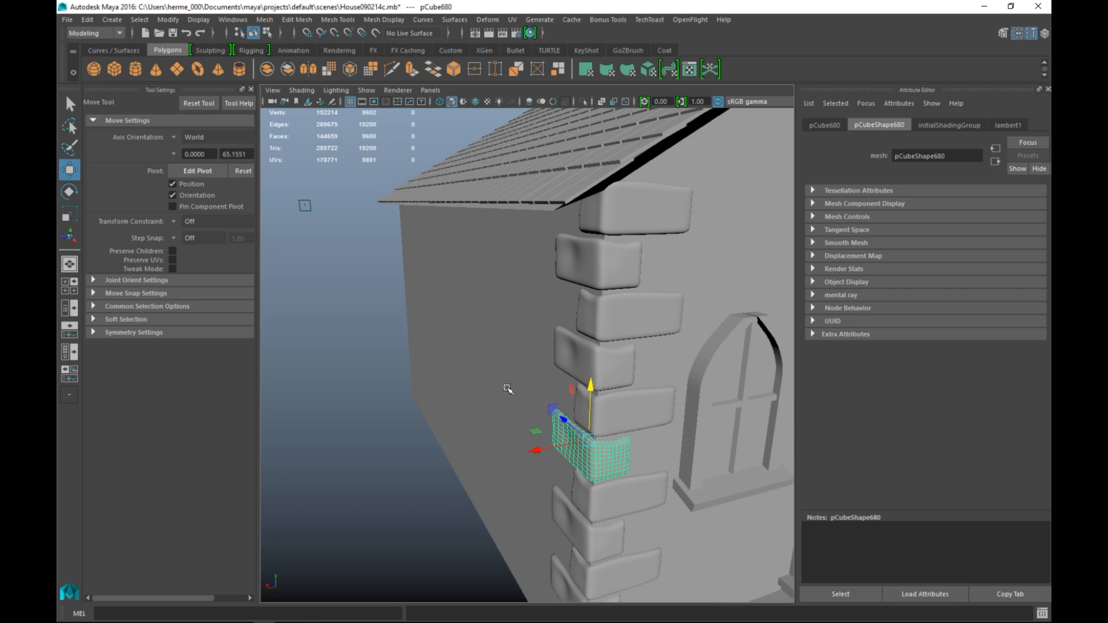
right_click(573, 257)
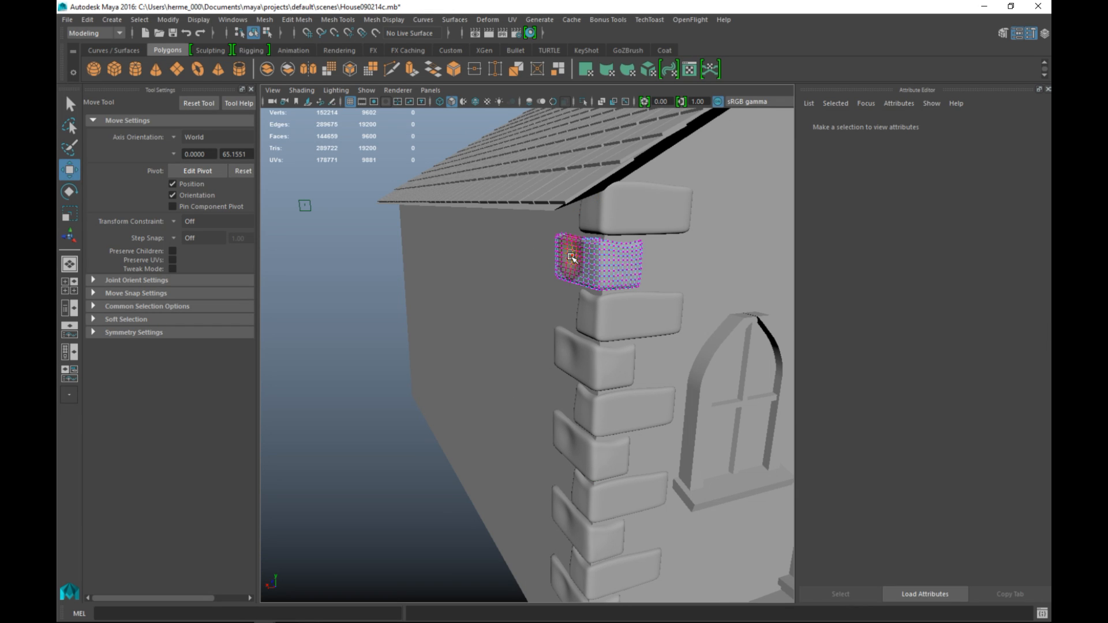
left_click(571, 256)
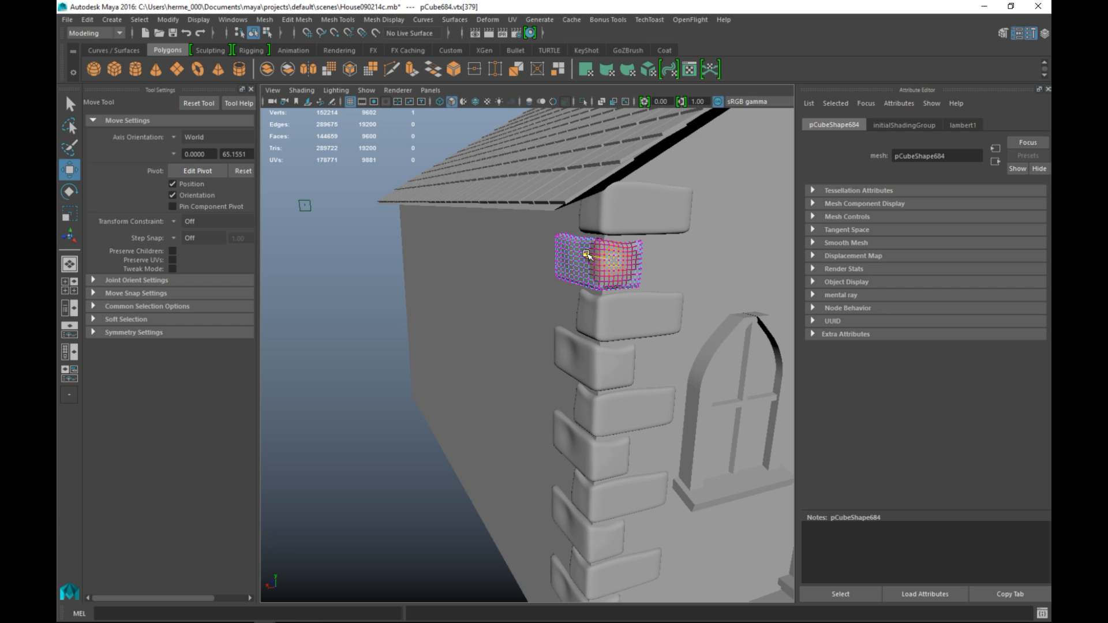
left_click(588, 257)
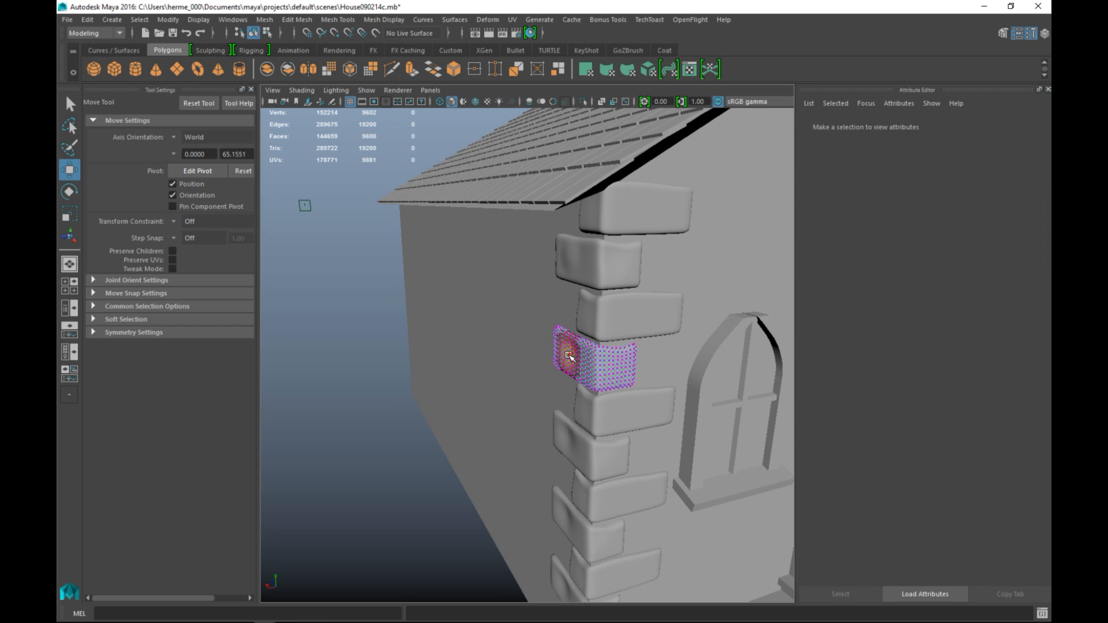
left_click(571, 356)
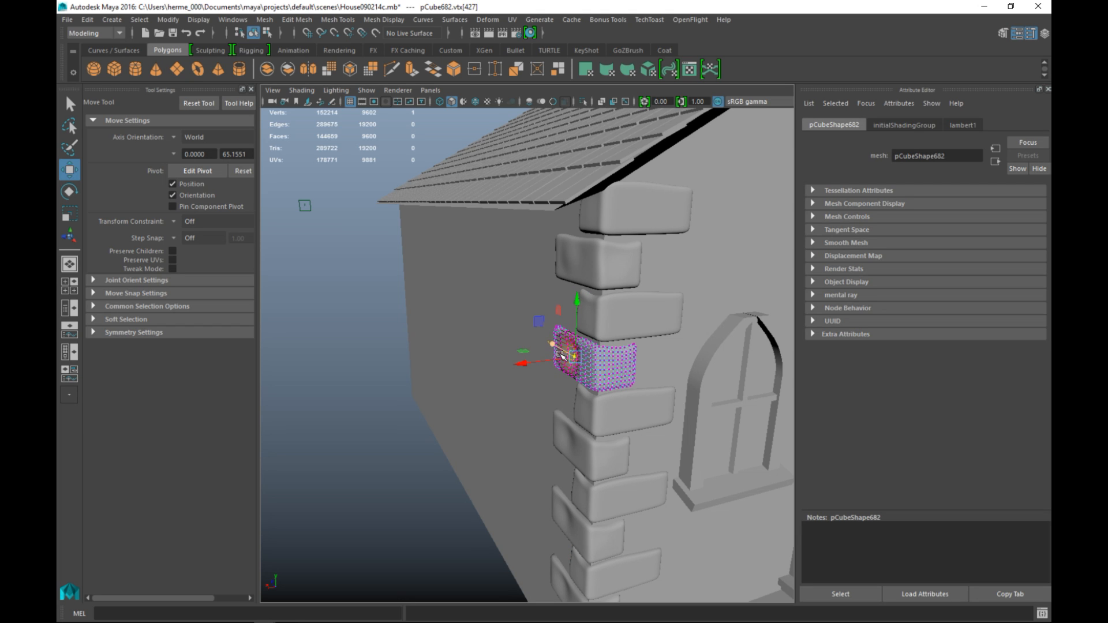